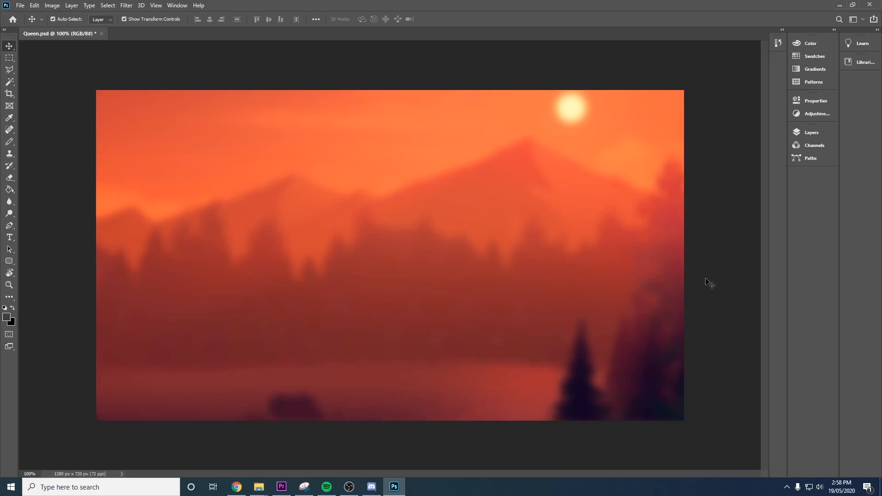
pyautogui.moveTo(243, 401)
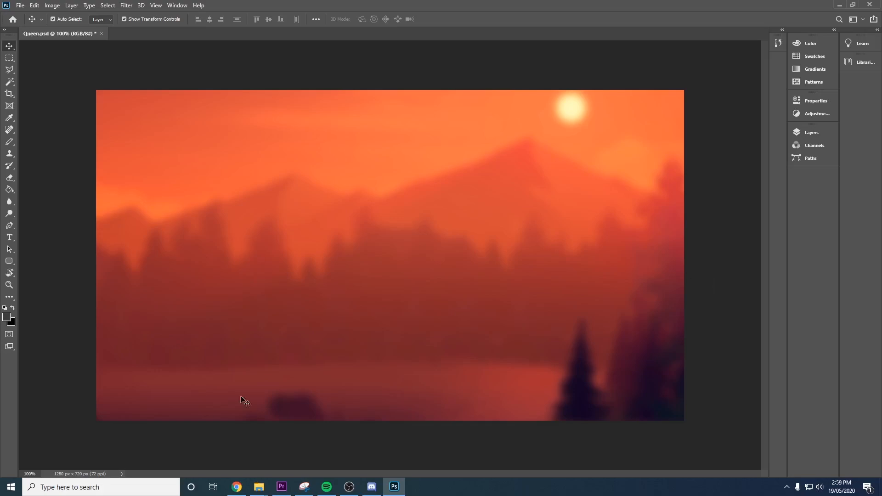
# - Save the Terra Blade sprite image from the wiki infobox to disk
pyautogui.click(236, 491)
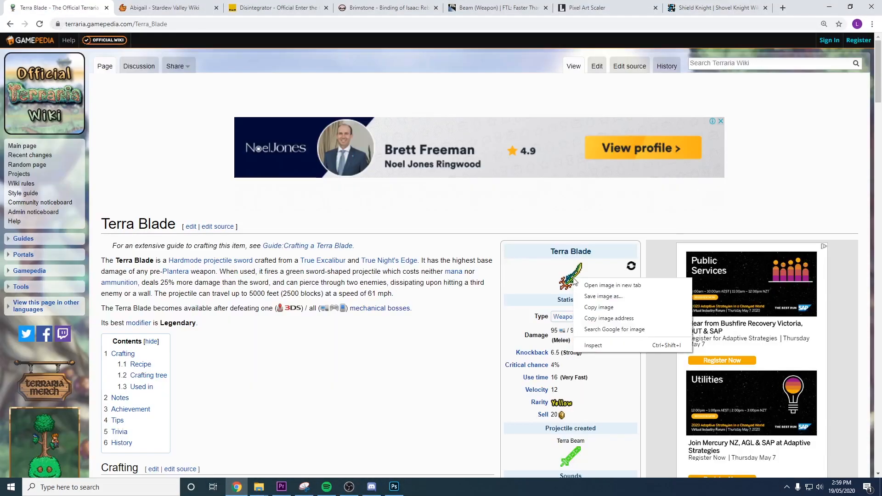
pyautogui.click(293, 238)
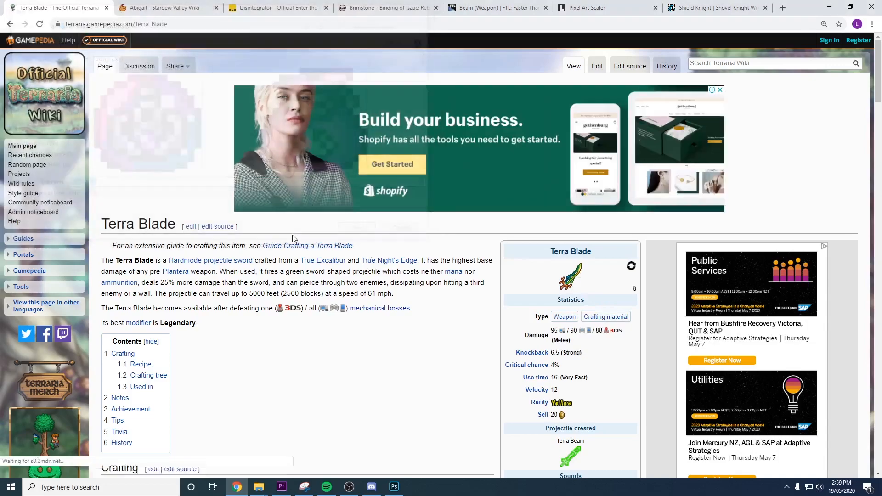
pyautogui.click(281, 486)
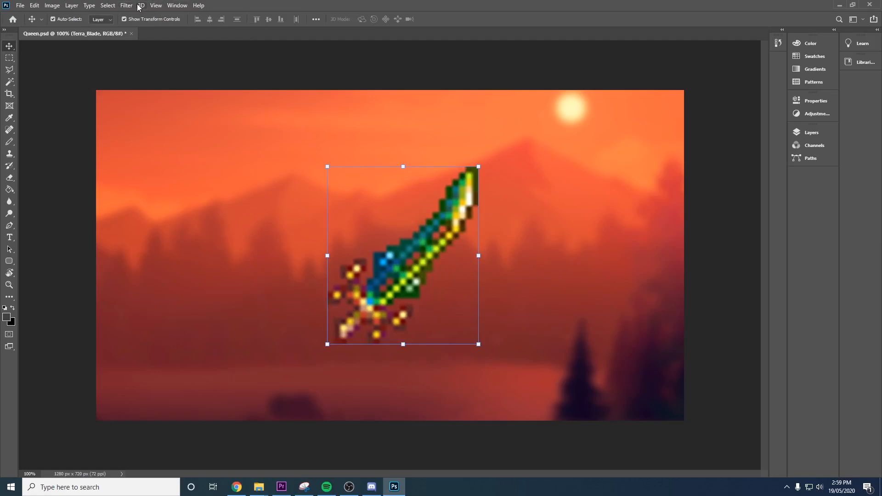
pyautogui.moveTo(576, 245)
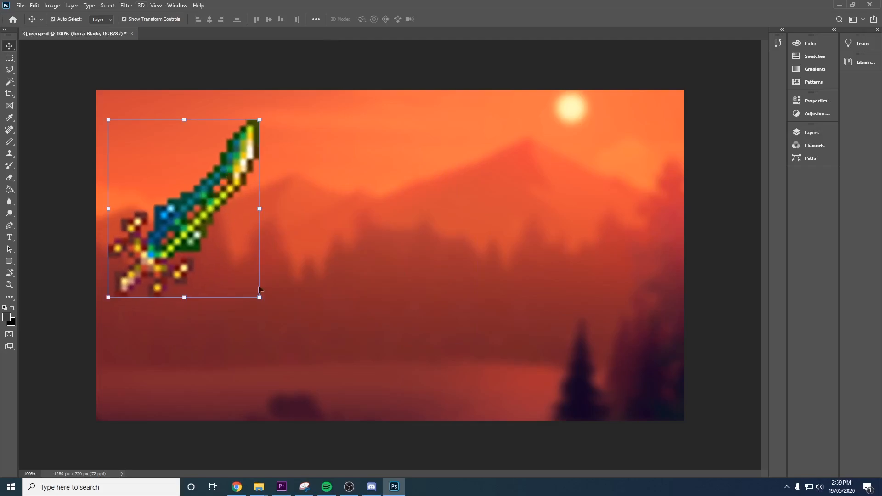
# - Return to the Terraria Wiki page in the browser
pyautogui.click(235, 487)
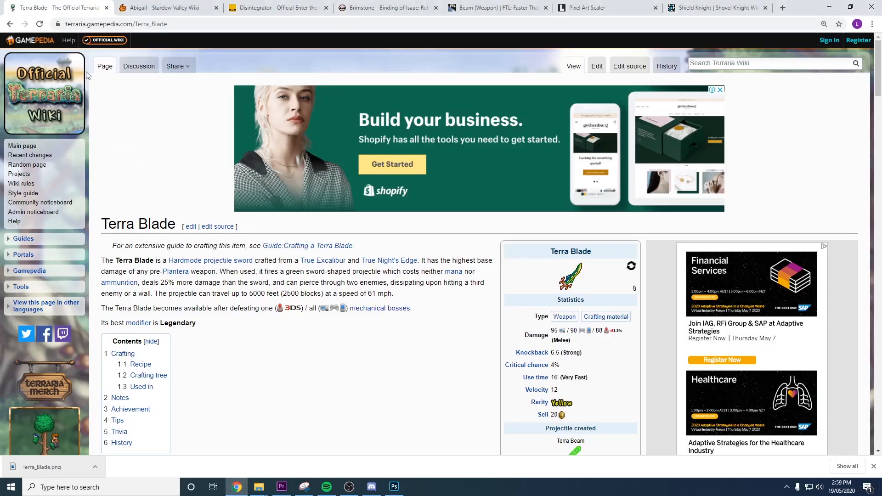
pyautogui.moveTo(601, 10)
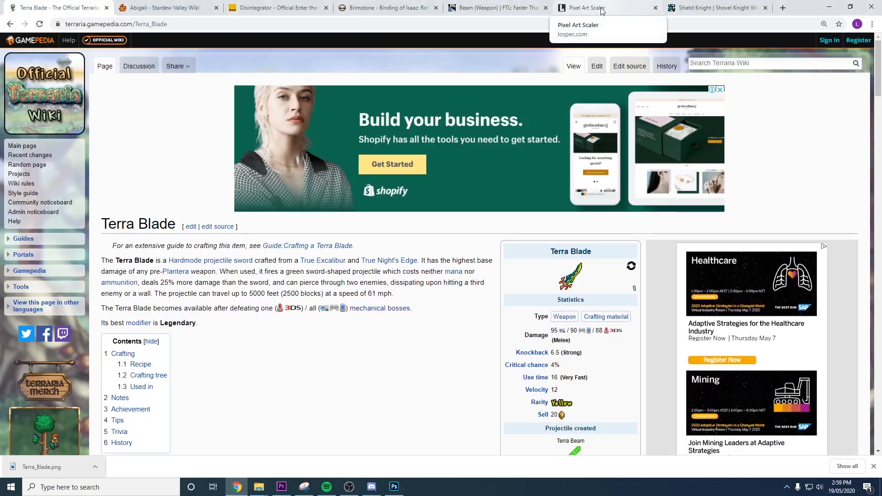
# - Bring the downloaded Terra_Blade.png over to the Lospec Pixel Art Scaler tab
pyautogui.click(604, 8)
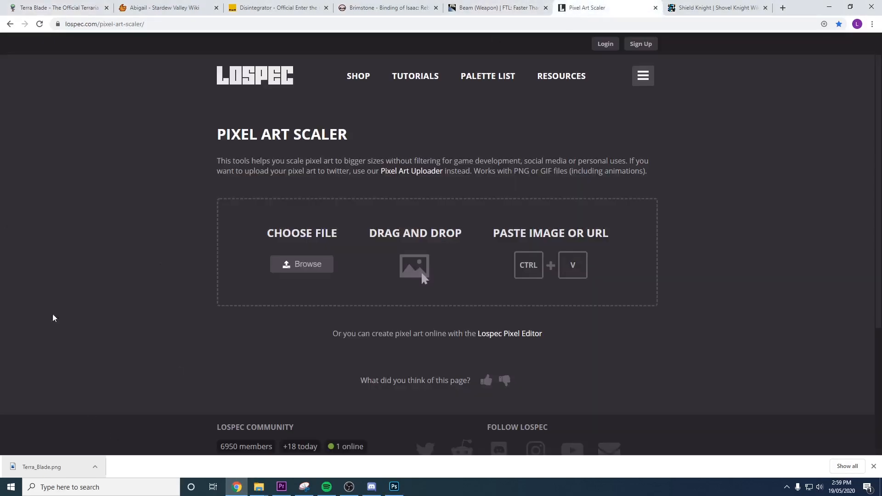
pyautogui.click(56, 8)
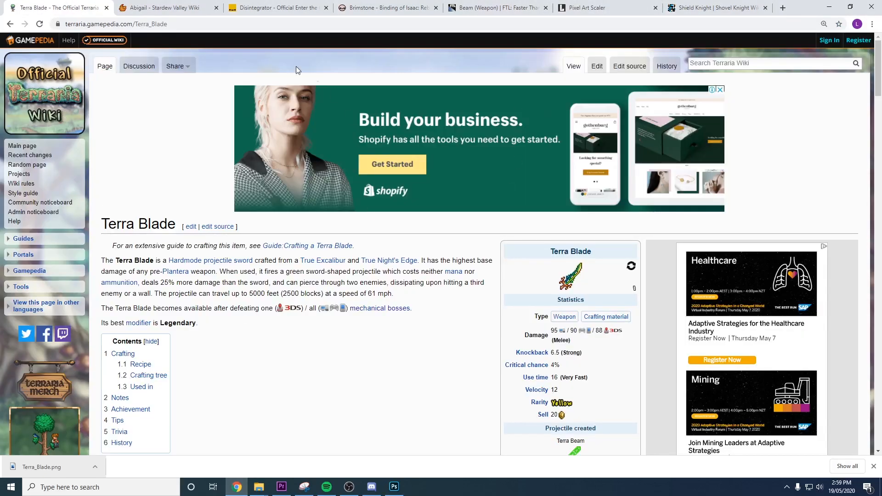
pyautogui.moveTo(52, 472)
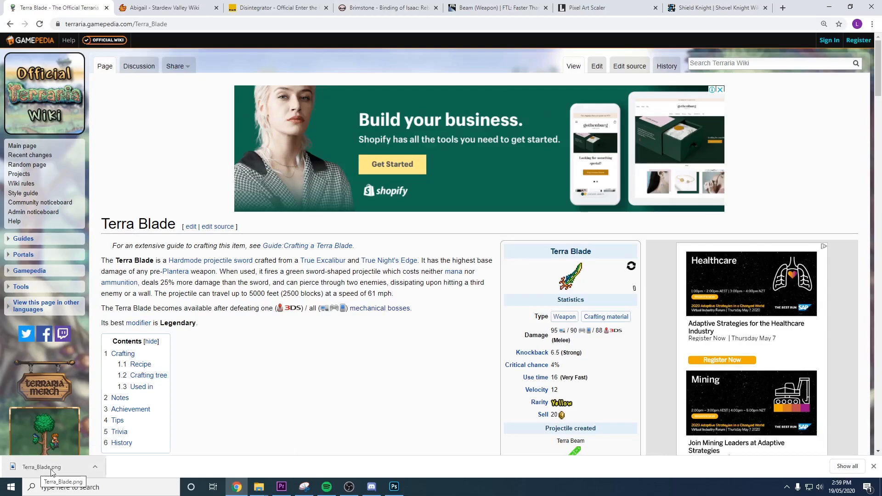
pyautogui.click(585, 7)
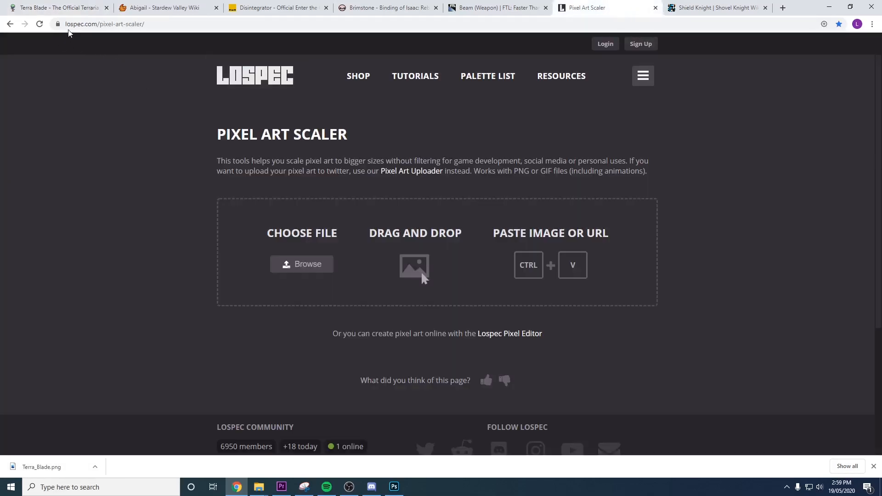
pyautogui.moveTo(90, 17)
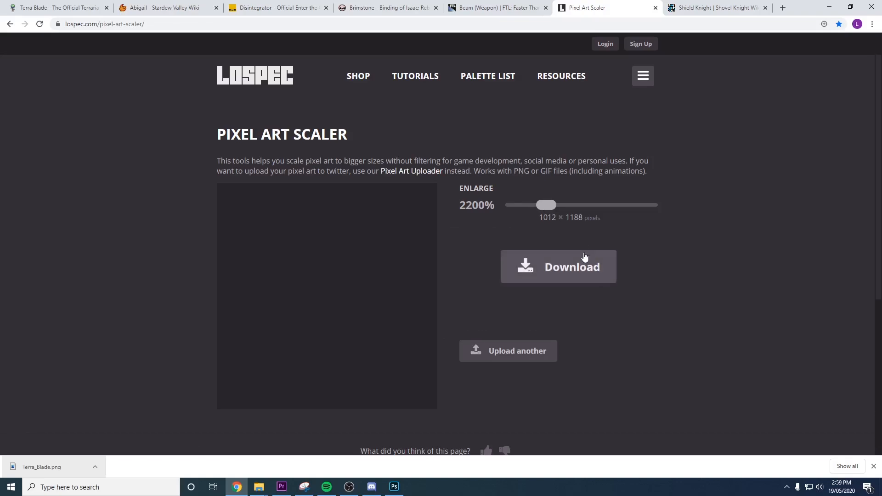
pyautogui.moveTo(561, 211)
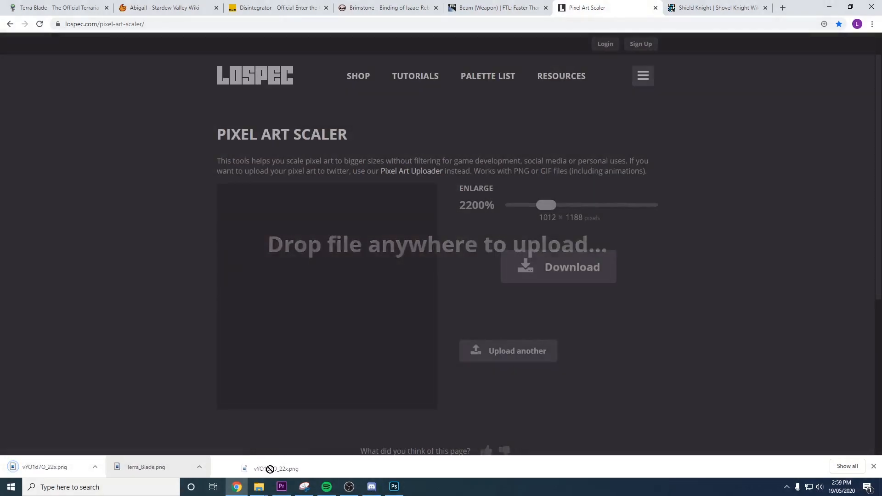
# - Take the 2200%-scaled Terra Blade file from the download bar toward Photoshop
pyautogui.click(393, 487)
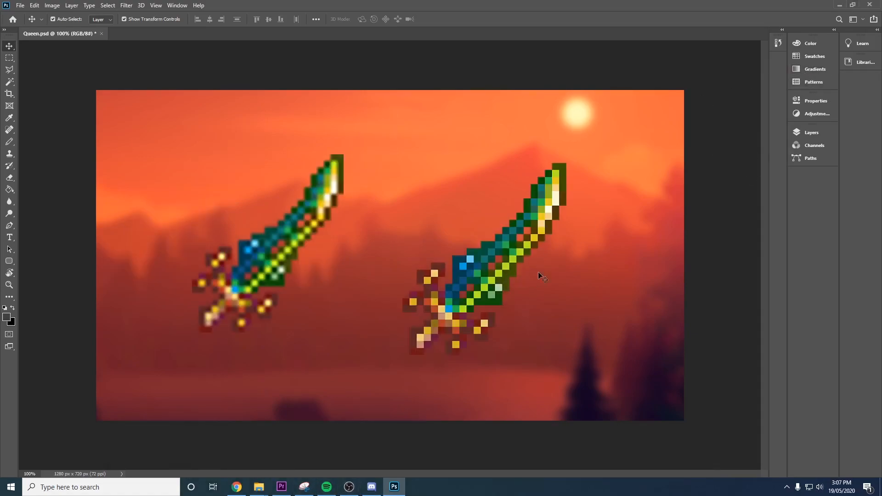
# - Open the Layers panel after placing the 22x Terra Blade PNG in Queen.psd
pyautogui.click(811, 132)
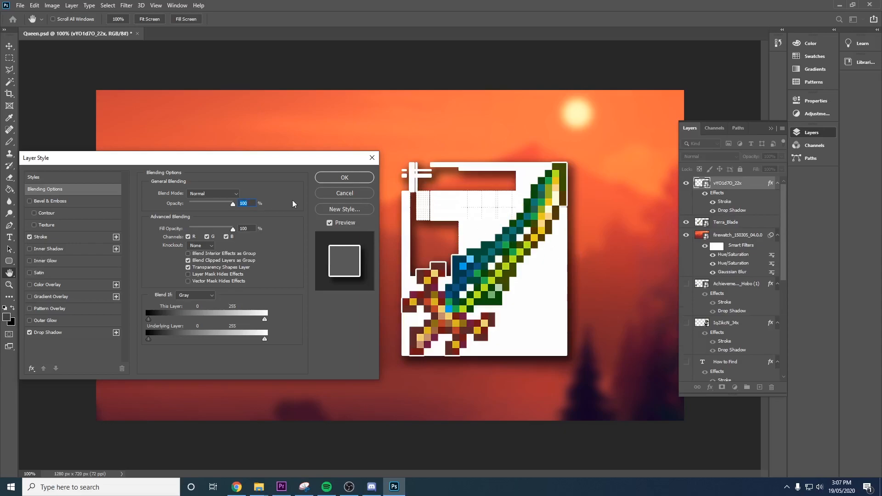
# - Turn off the Stroke effect, then adjust and reset the Blend If This Layer slider
pyautogui.click(344, 178)
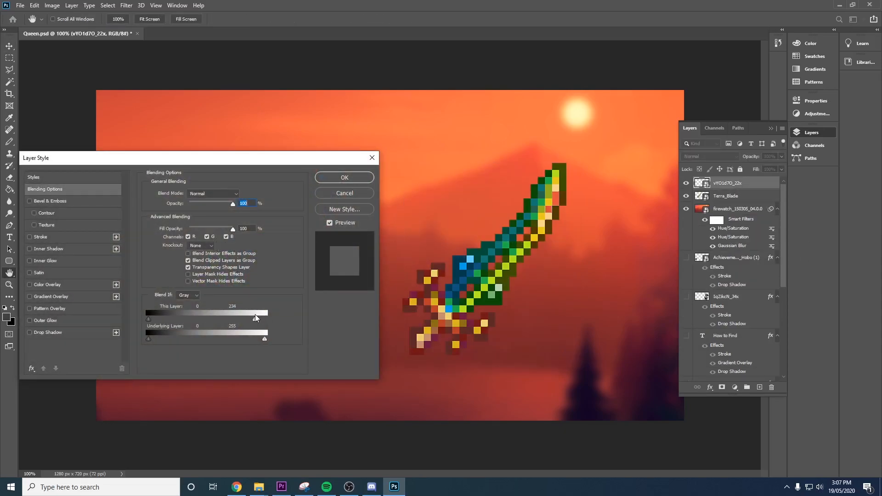
pyautogui.moveTo(254, 313); pyautogui.dragTo(263, 313)
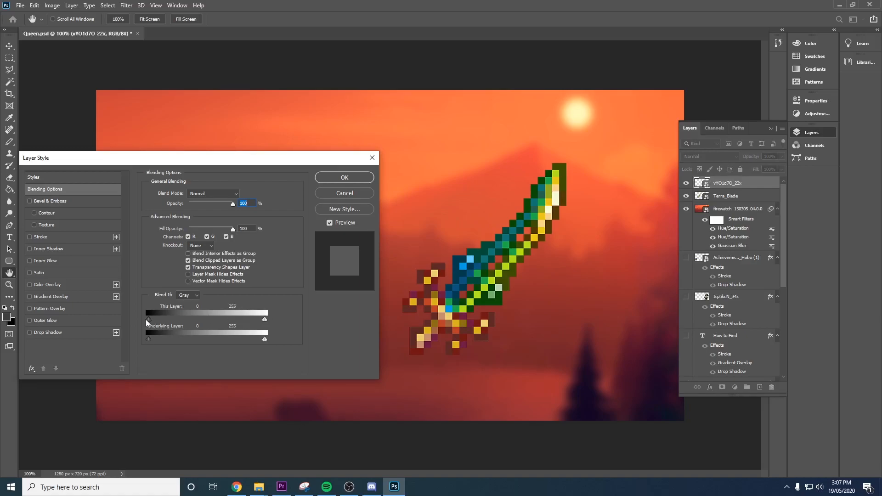
pyautogui.moveTo(149, 319); pyautogui.dragTo(168, 319)
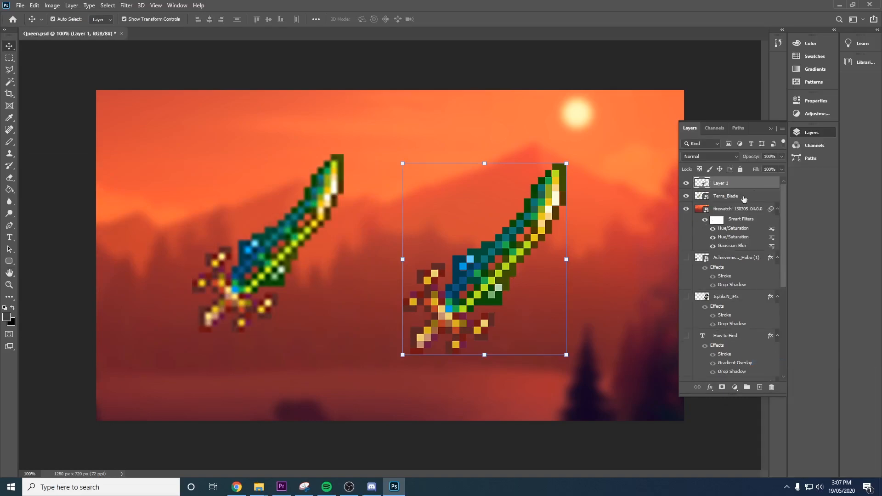
# - Open Layer 1's Layer Style settings to add a Drop Shadow
pyautogui.doubleClick(722, 183)
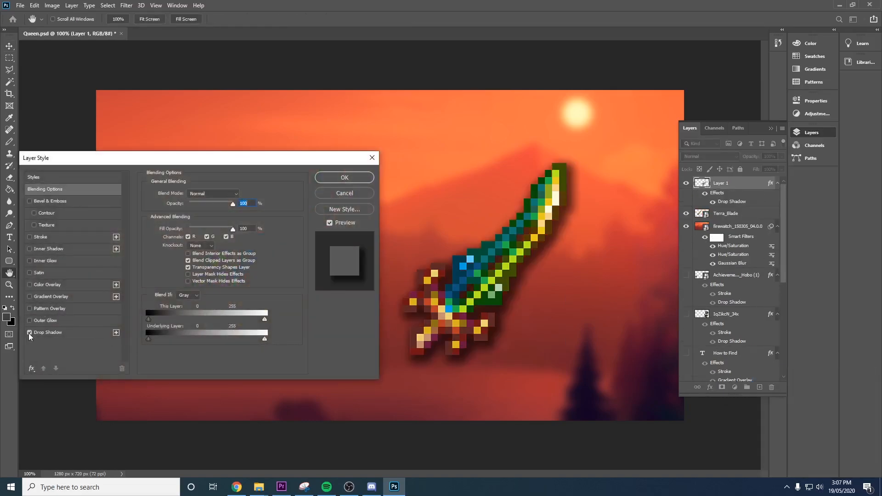